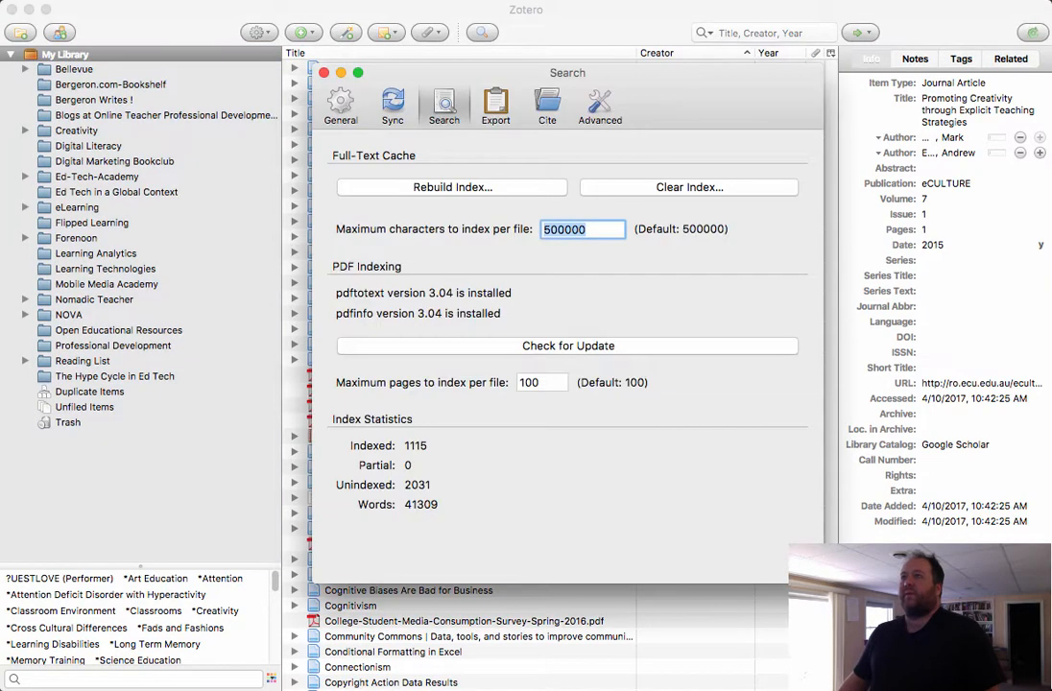
# Step: Review the General, Sync and Search preferences and check for PDF indexing tool updates
pyautogui.click(342, 106)
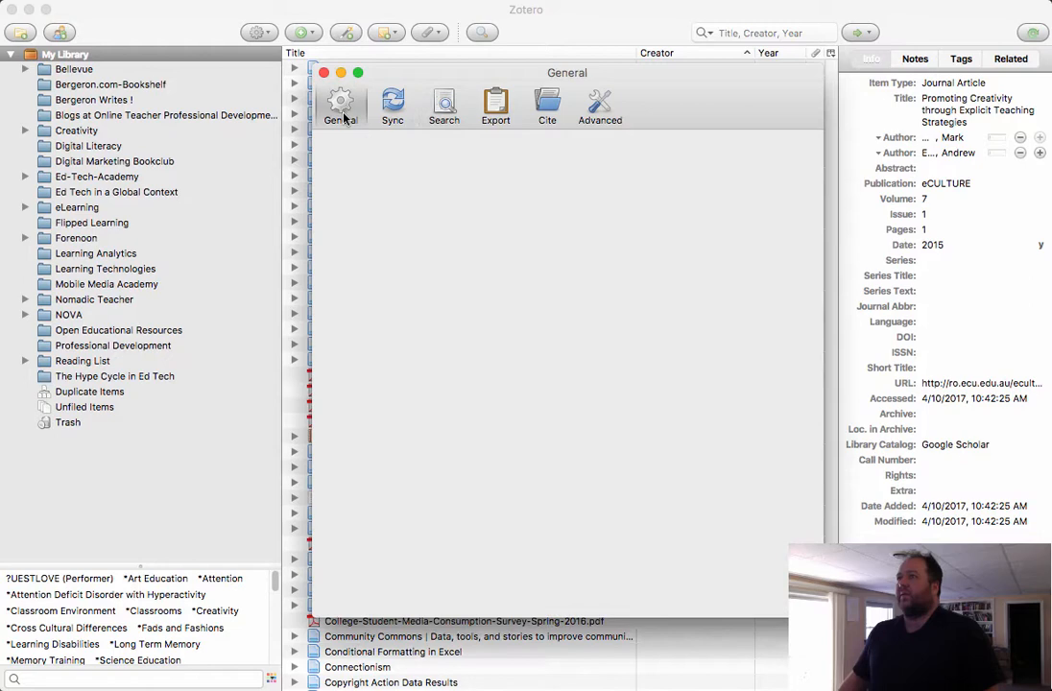
pyautogui.click(392, 106)
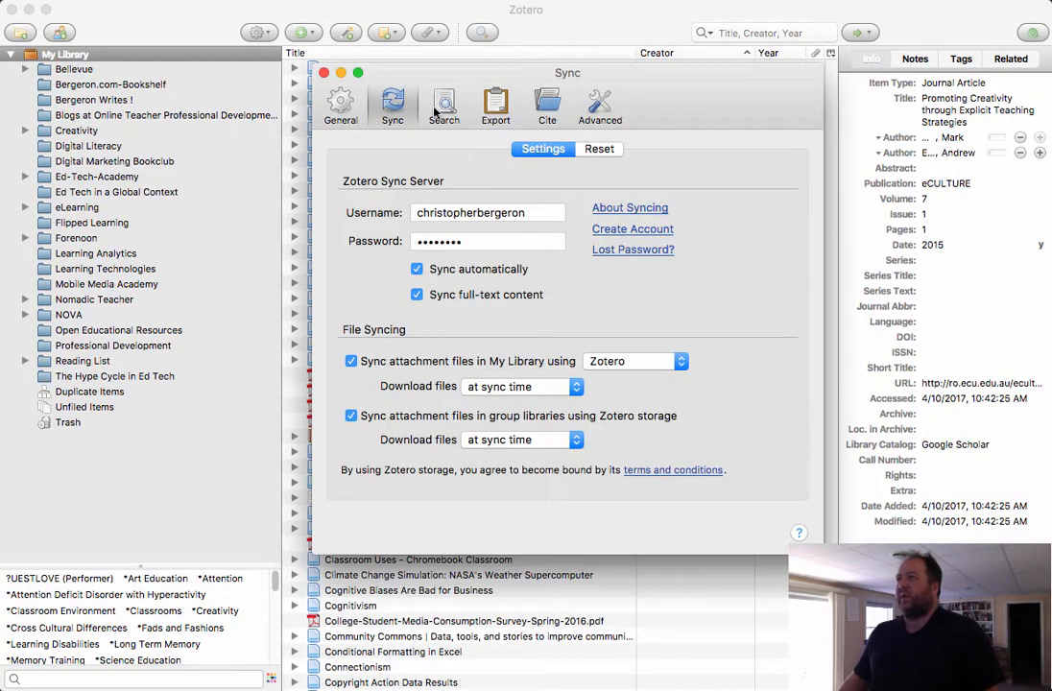
pyautogui.click(443, 105)
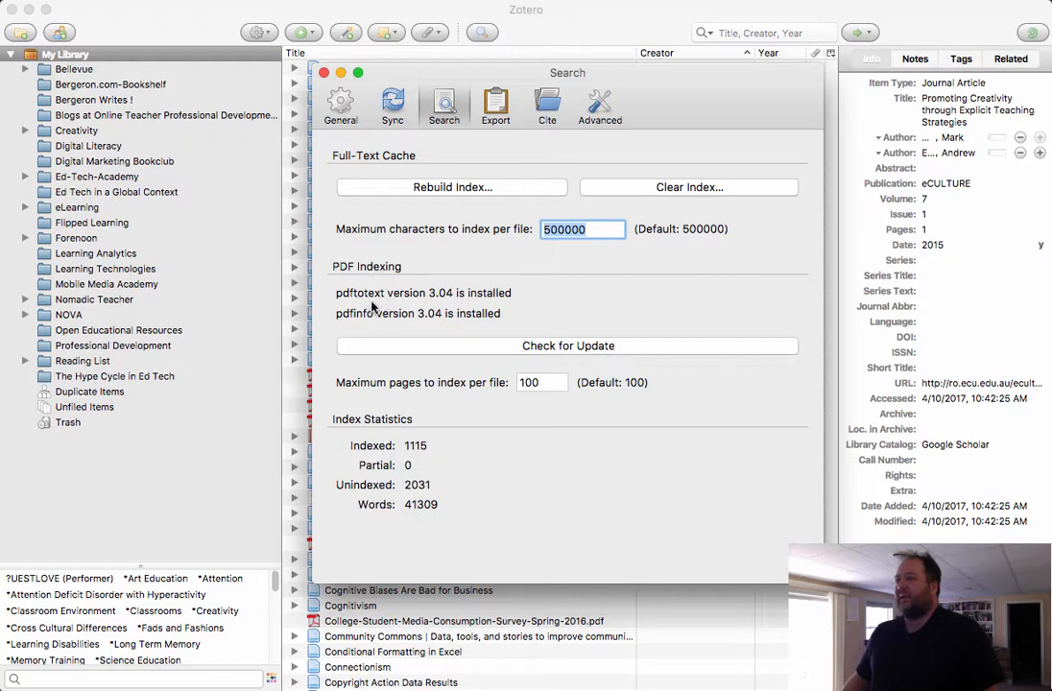
pyautogui.moveTo(418, 326)
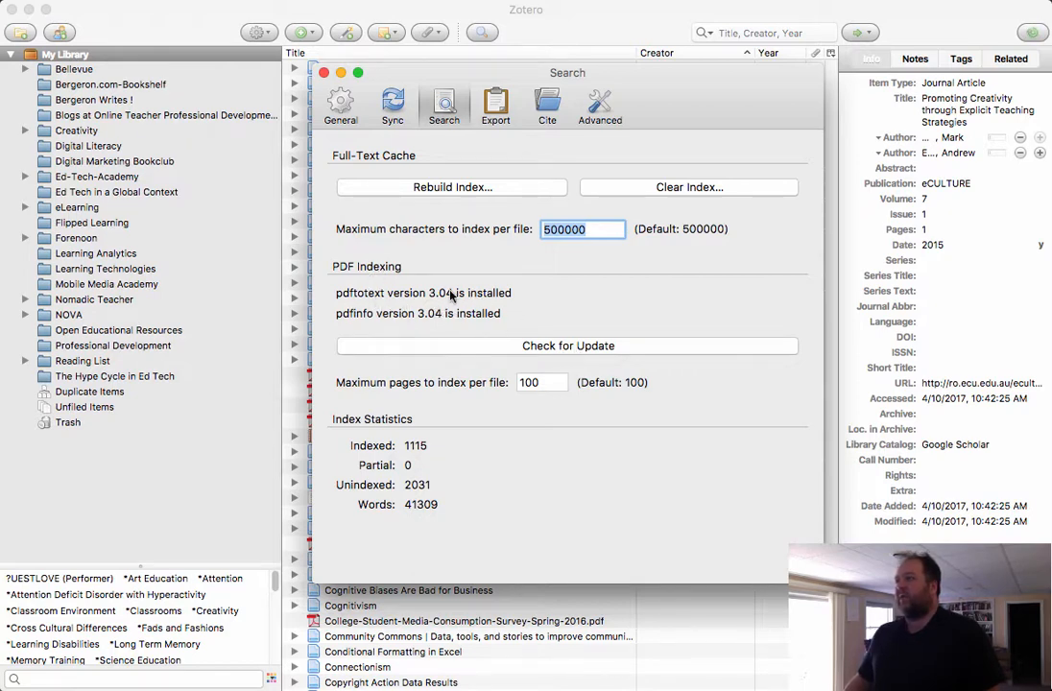
pyautogui.moveTo(580, 347)
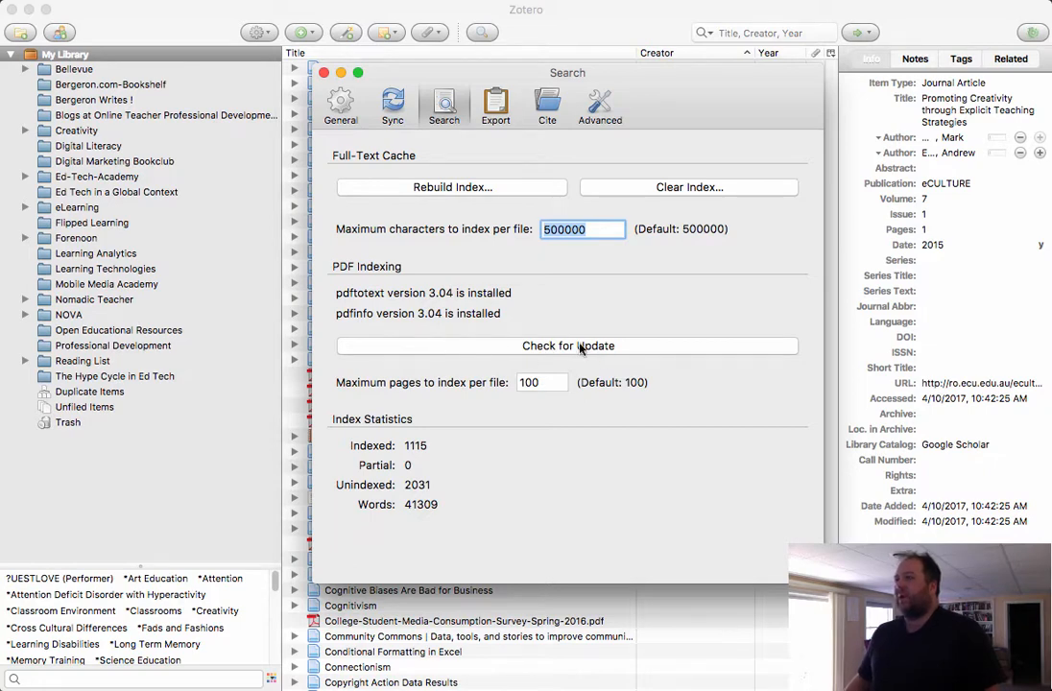
pyautogui.click(568, 346)
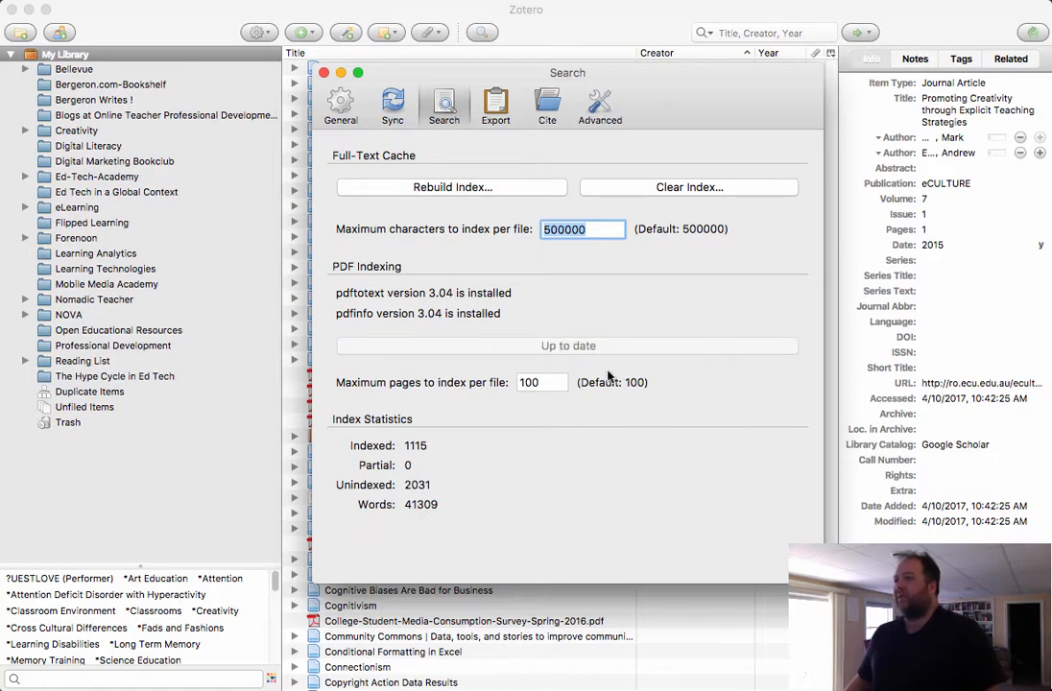
pyautogui.moveTo(576, 353)
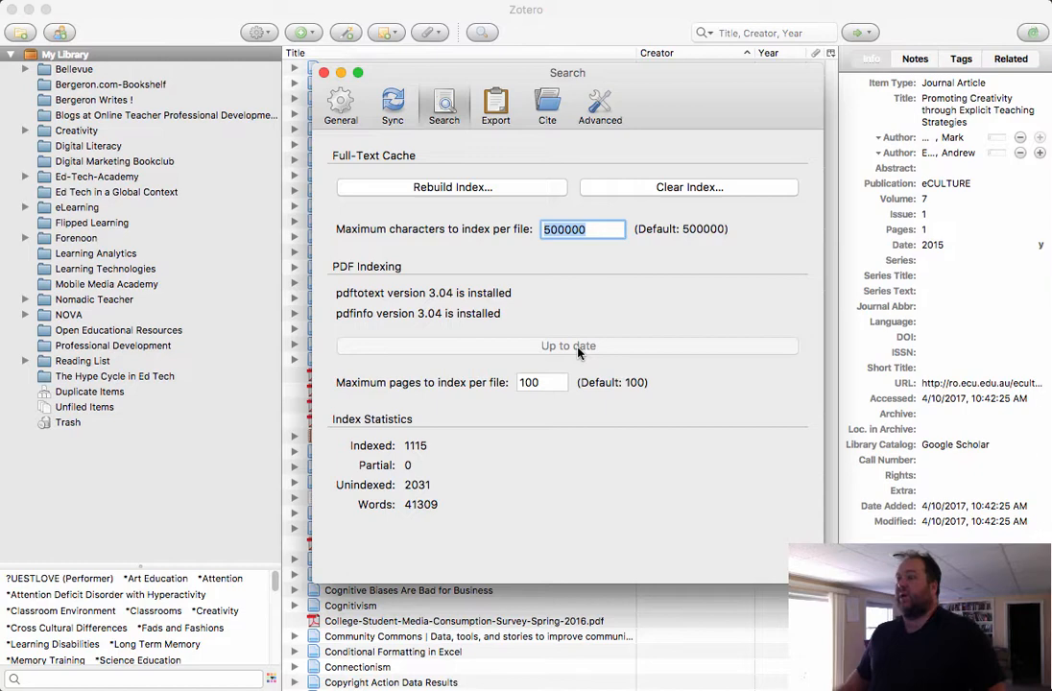
pyautogui.moveTo(546, 194)
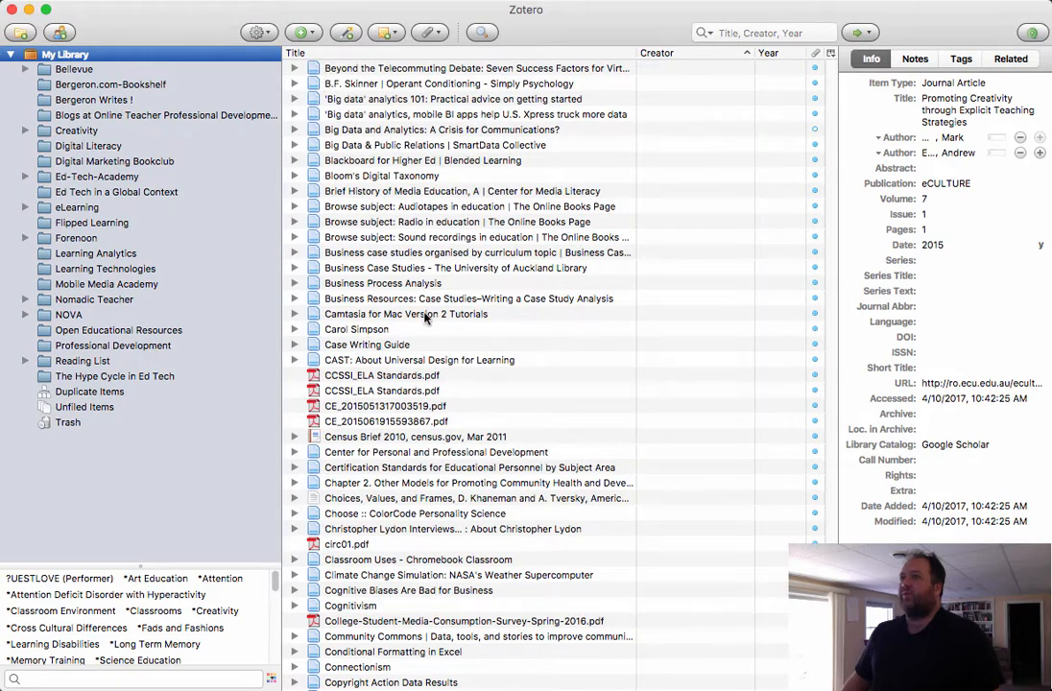
# Step: Select the CCSSI_ELA, CE_2015, circ01, survey, article, whitepaper, bab06 and Beghetto PDFs
pyautogui.click(382, 374)
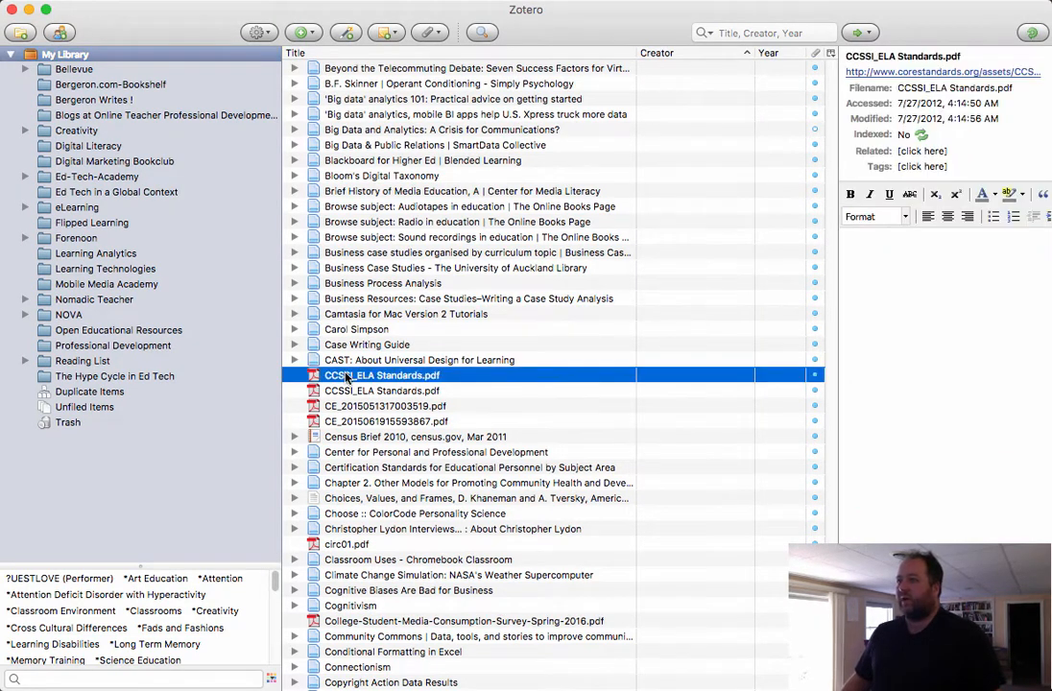
pyautogui.click(383, 392)
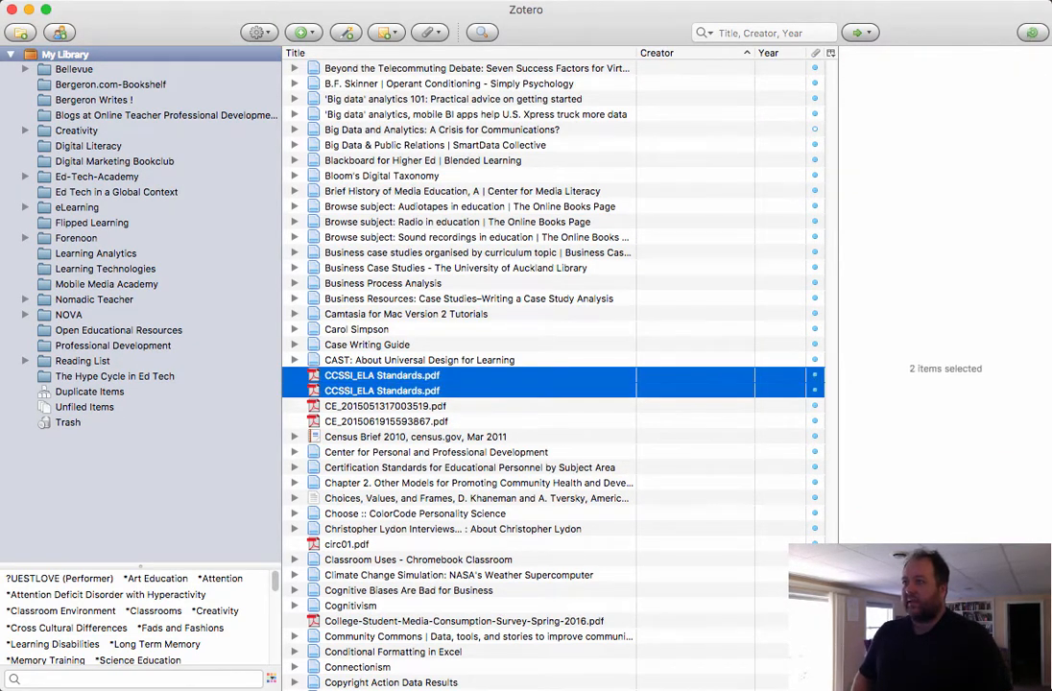
pyautogui.click(386, 423)
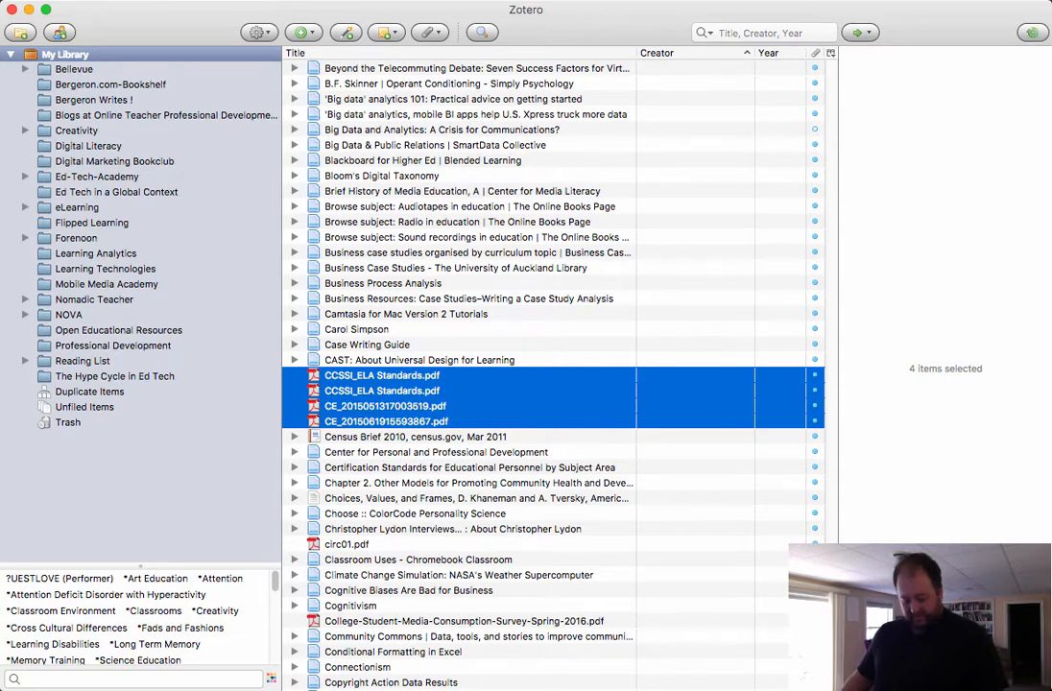
pyautogui.click(346, 546)
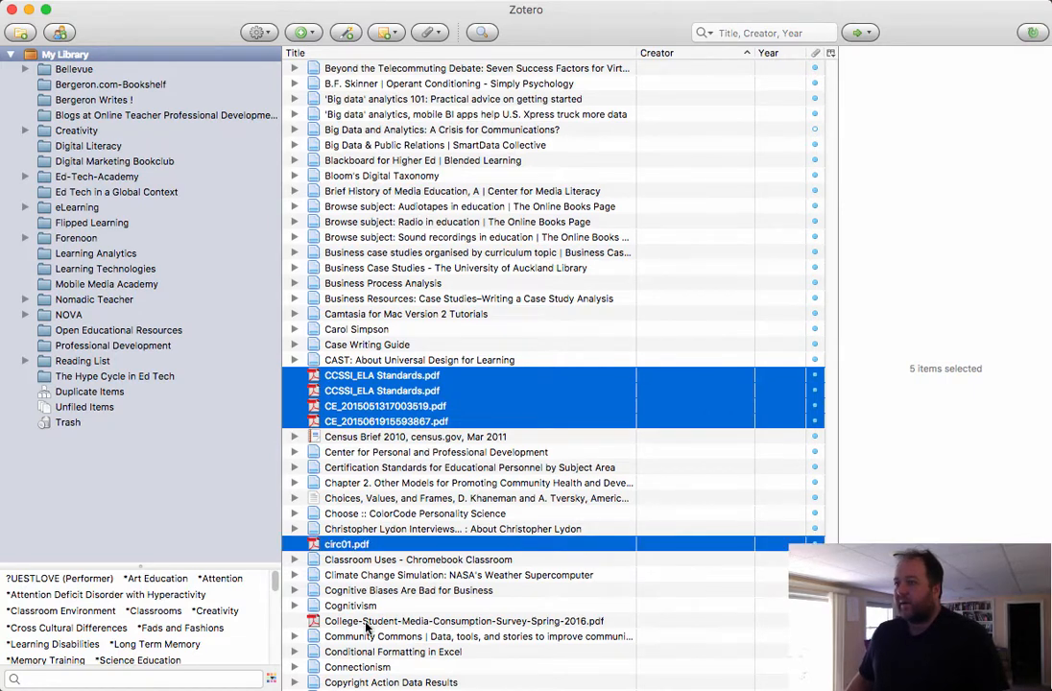
pyautogui.click(465, 622)
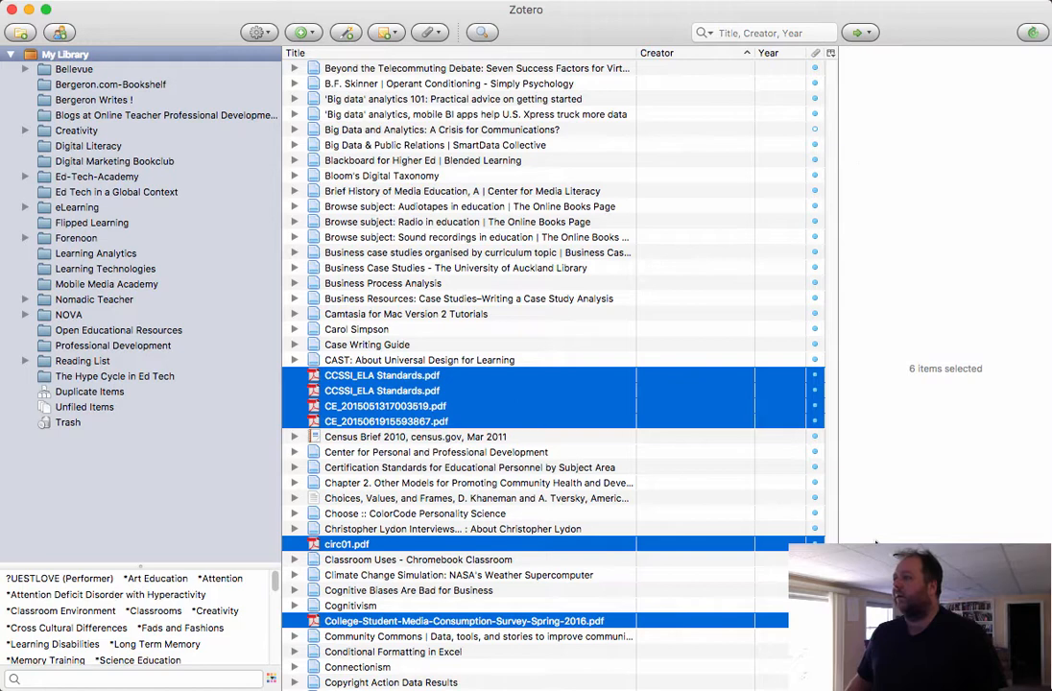
pyautogui.scroll(3)
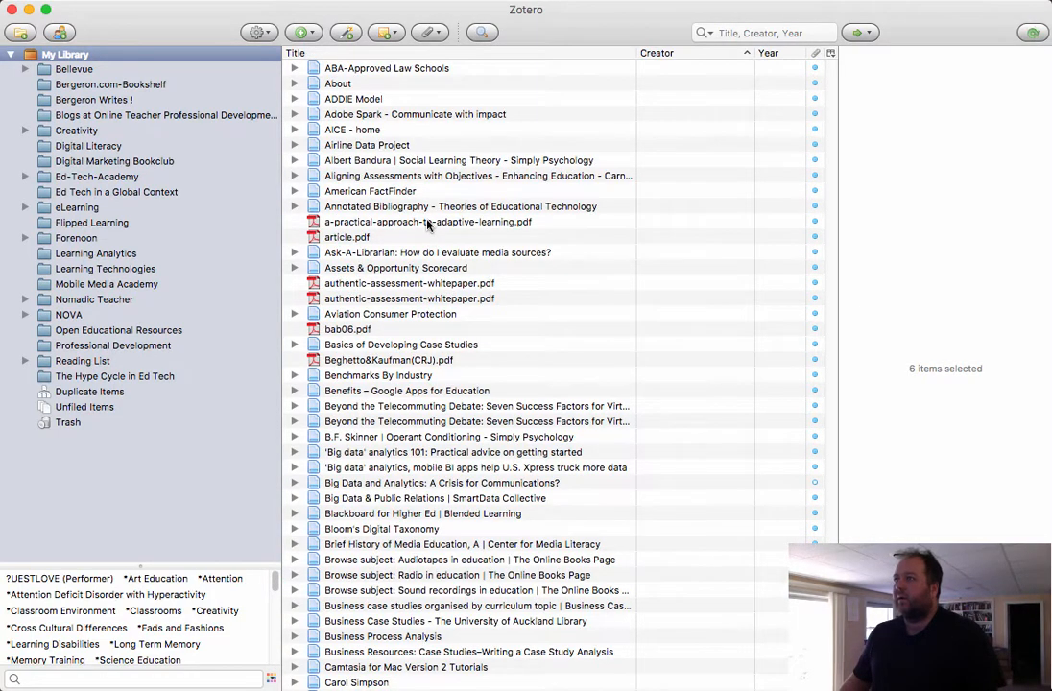
pyautogui.click(409, 284)
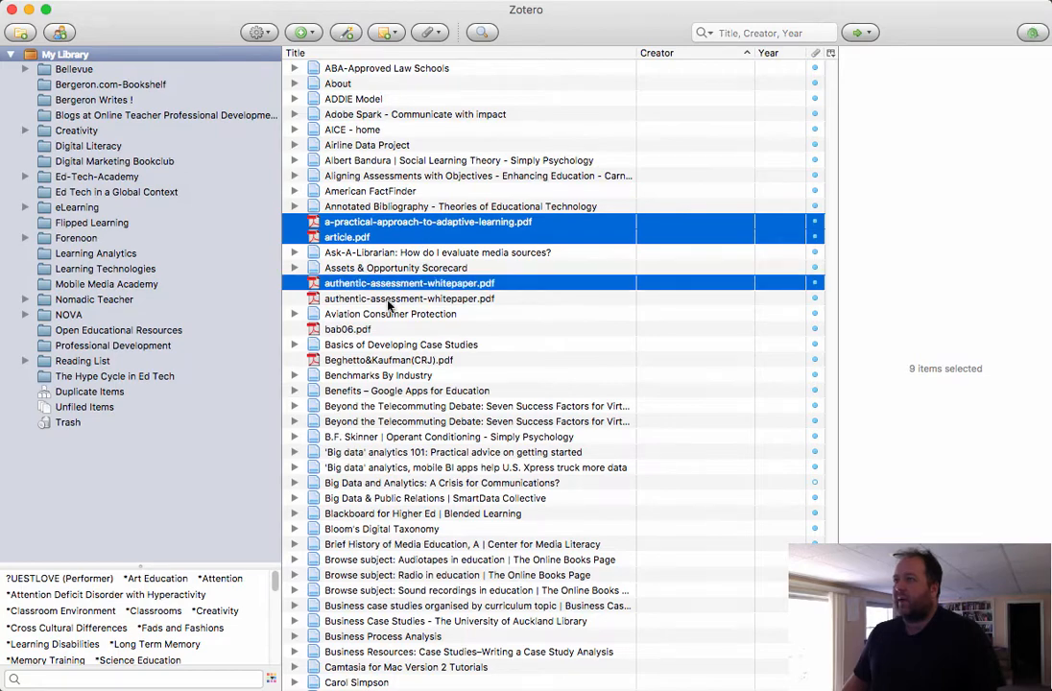
pyautogui.click(388, 359)
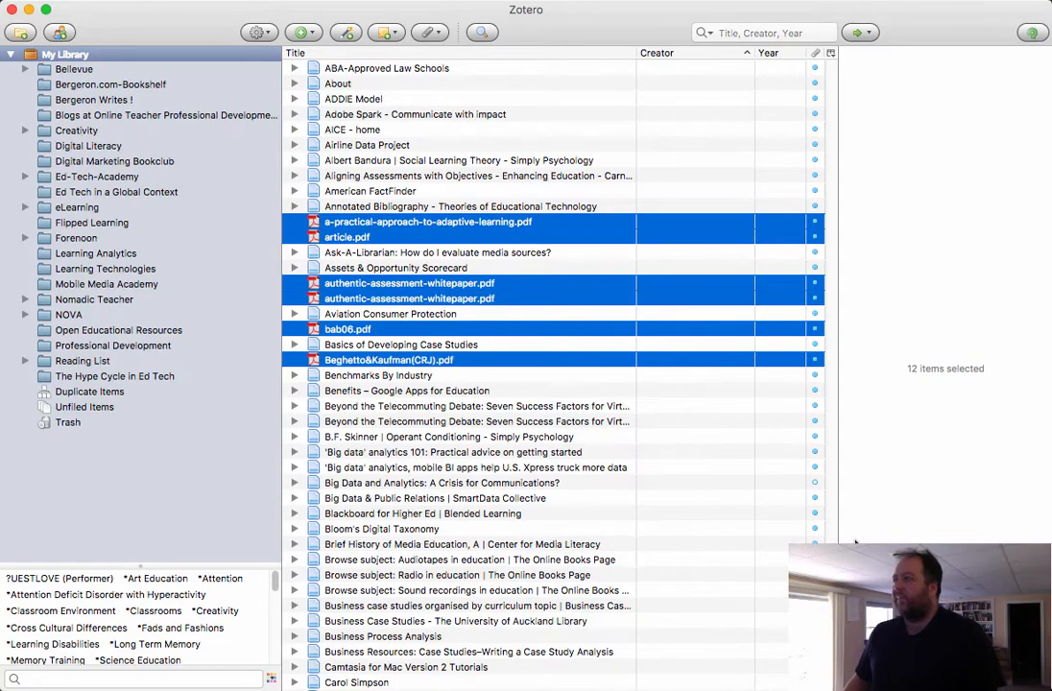
# Step: Add Copyright_for_Teaching, CPA poster, reports, eJBEST, FF-Online, Forecasting, fpsyg and Holm-Hadulla PDFs, reaching 31 items
pyautogui.scroll(-3)
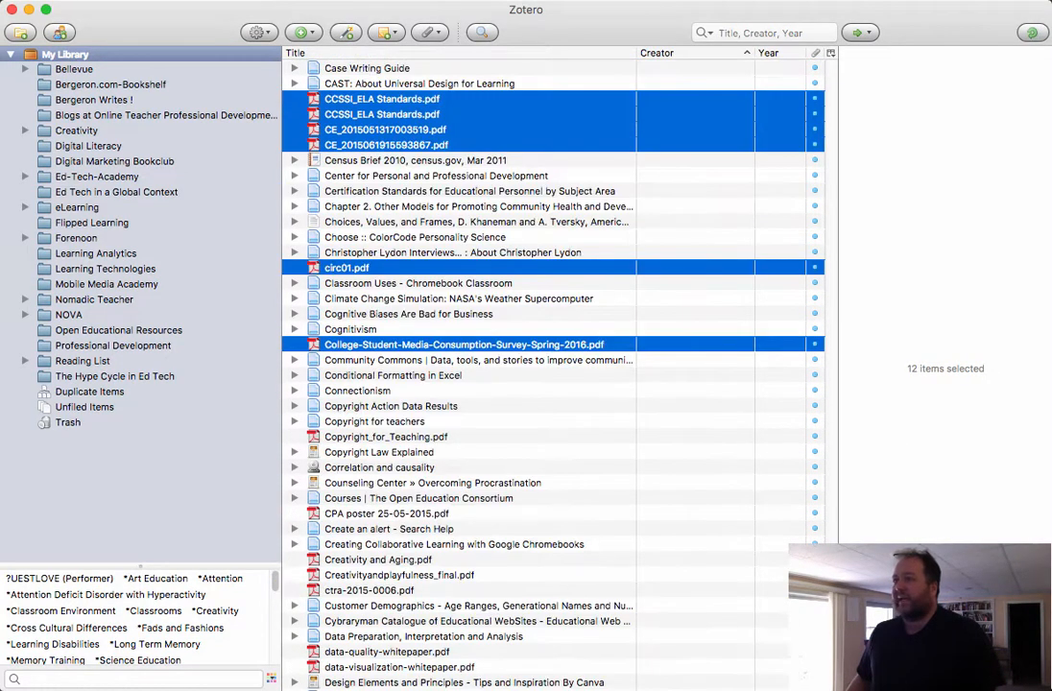
pyautogui.click(386, 438)
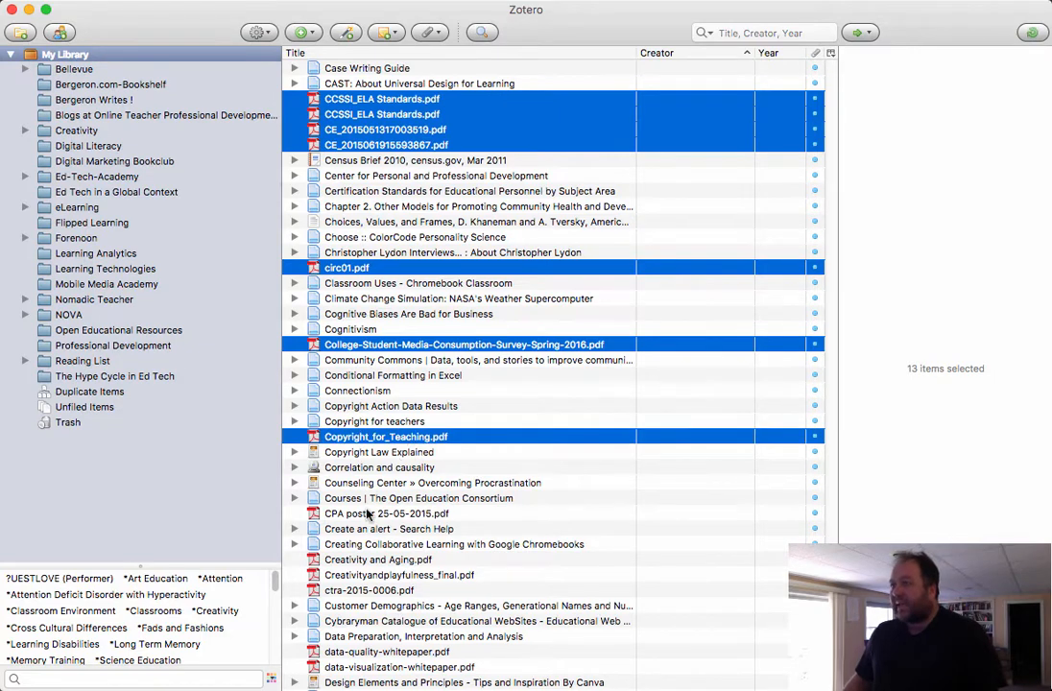
pyautogui.click(399, 574)
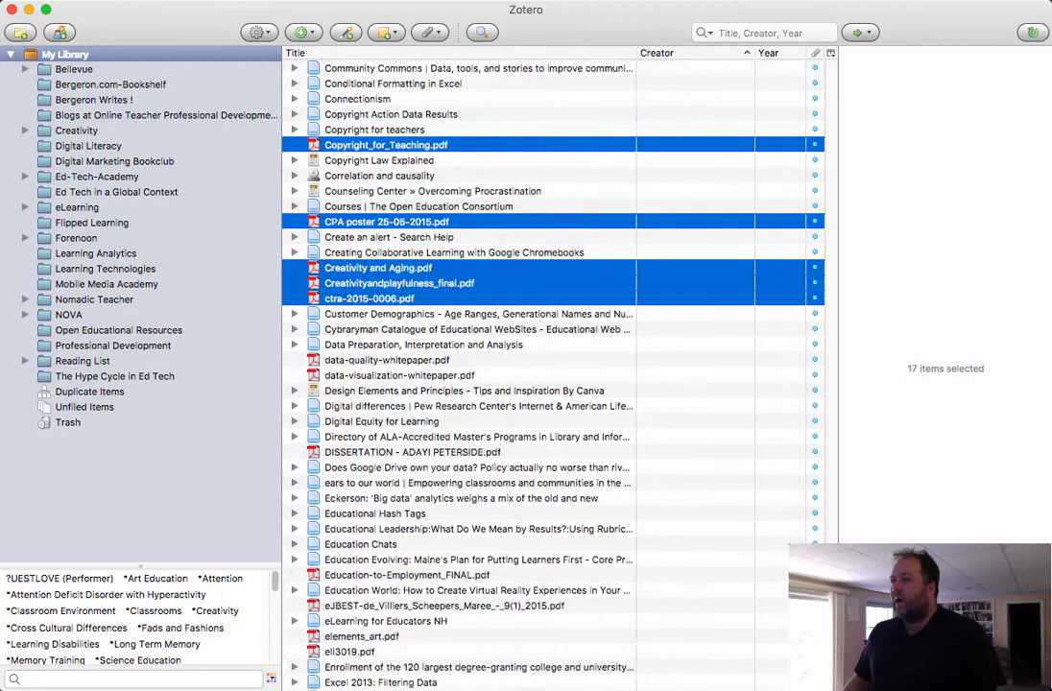
pyautogui.click(399, 375)
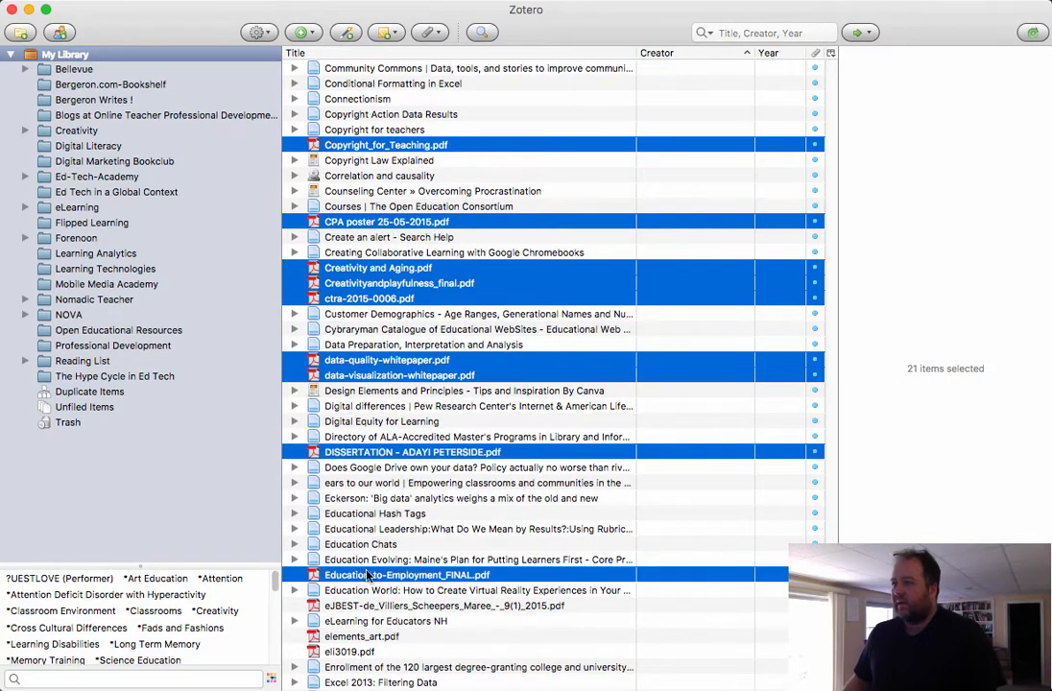
pyautogui.click(350, 653)
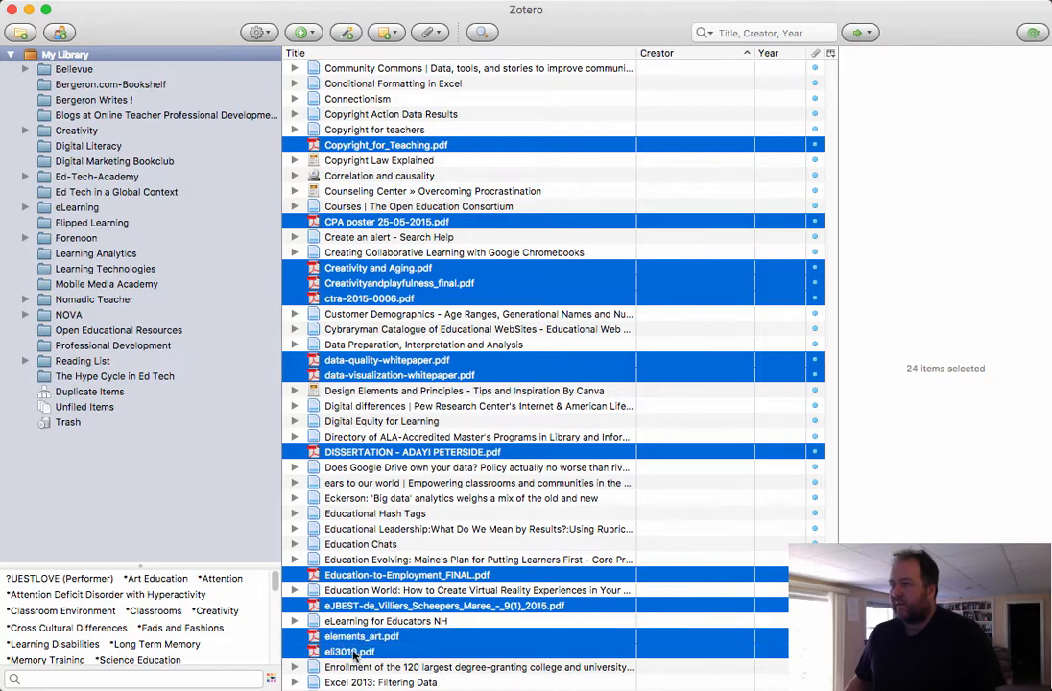
pyautogui.scroll(-3)
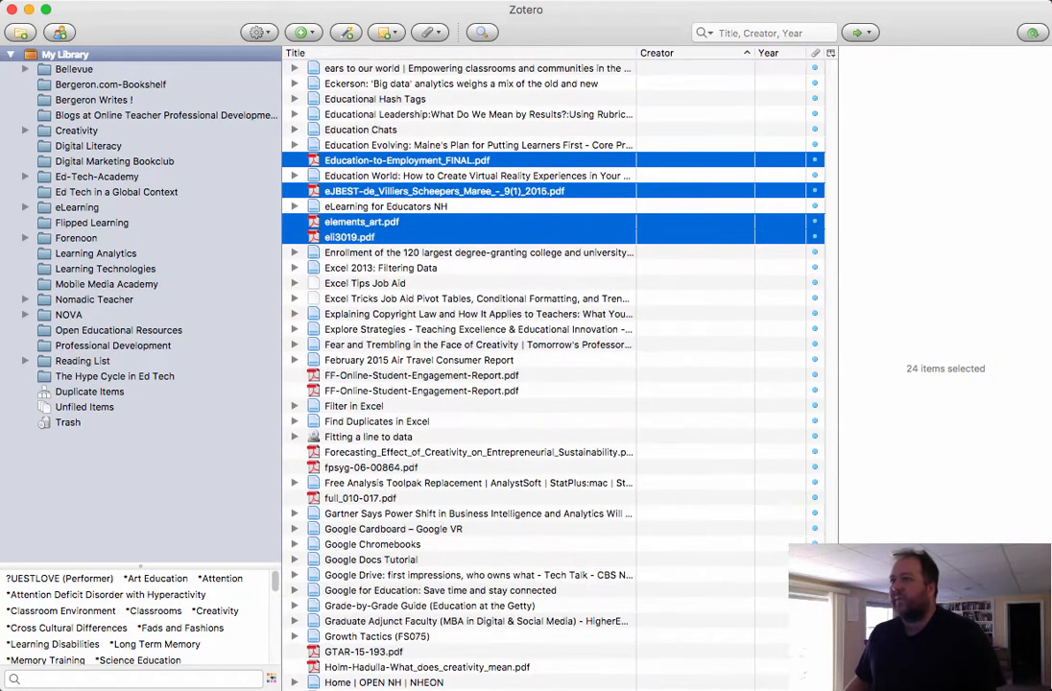
pyautogui.click(421, 374)
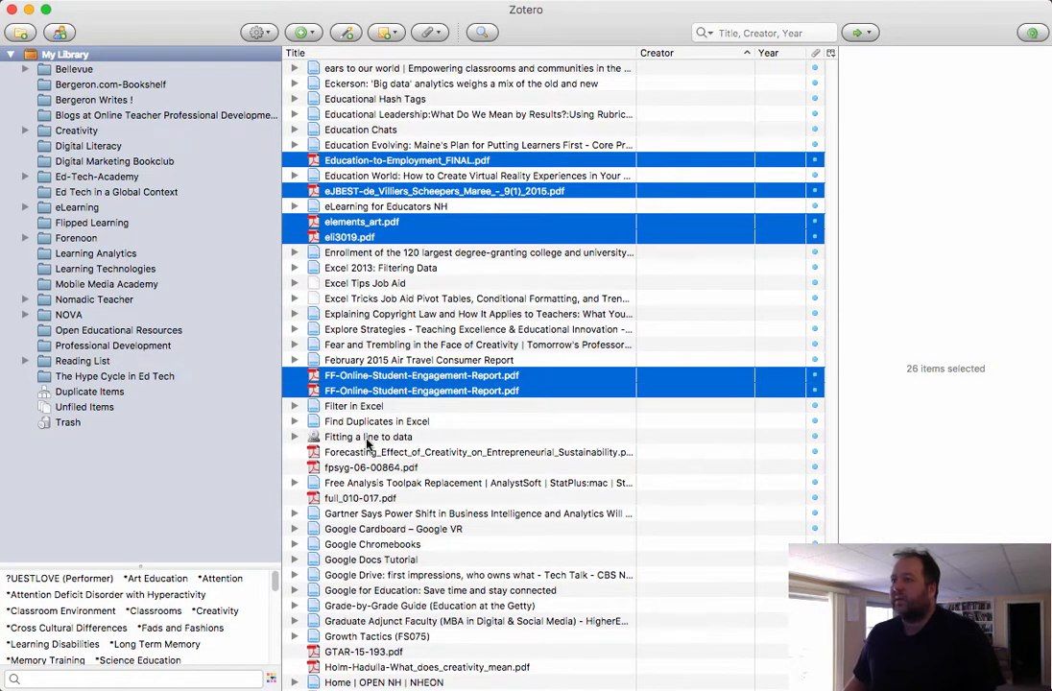
pyautogui.click(361, 499)
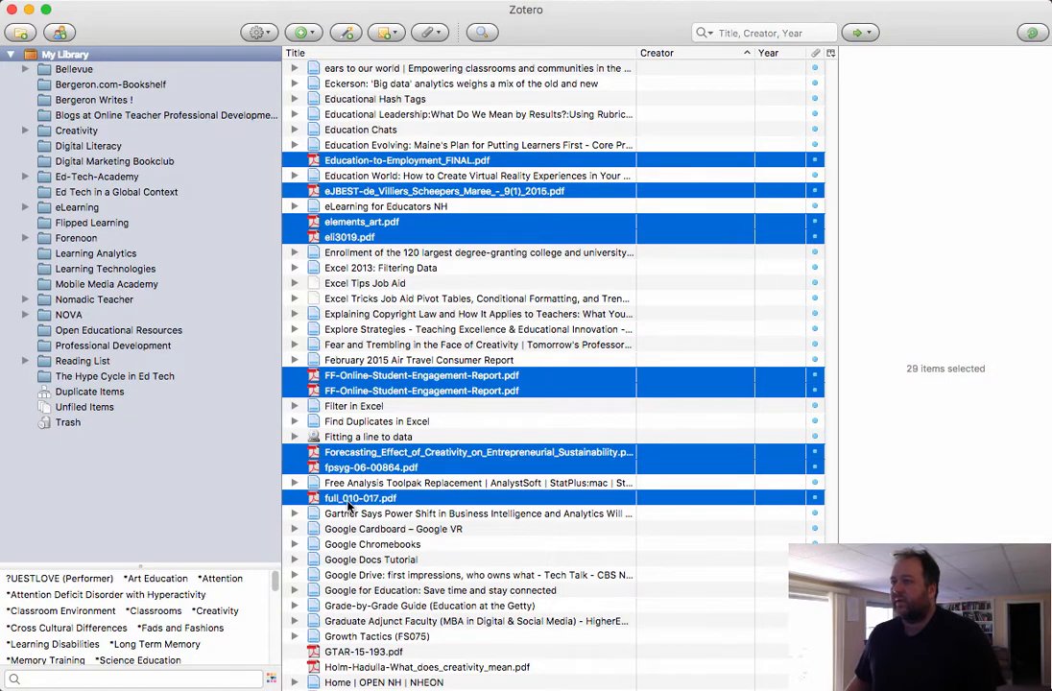
pyautogui.click(427, 669)
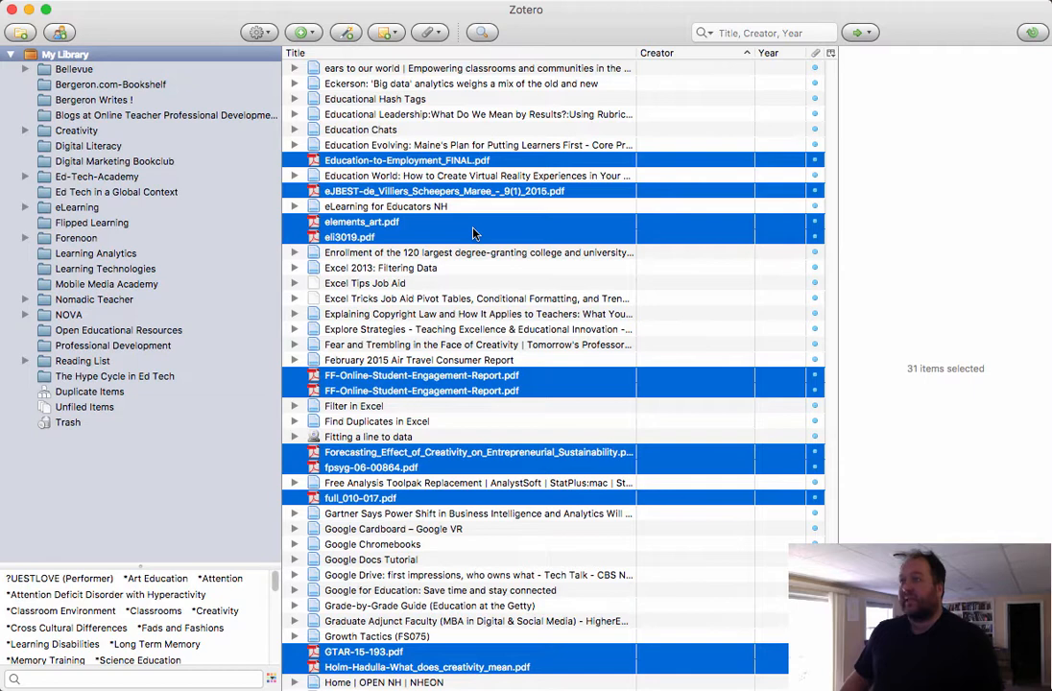
# Step: Run Retrieve Metadata for PDFs on the 31 selected items
pyautogui.rightClick(471, 234)
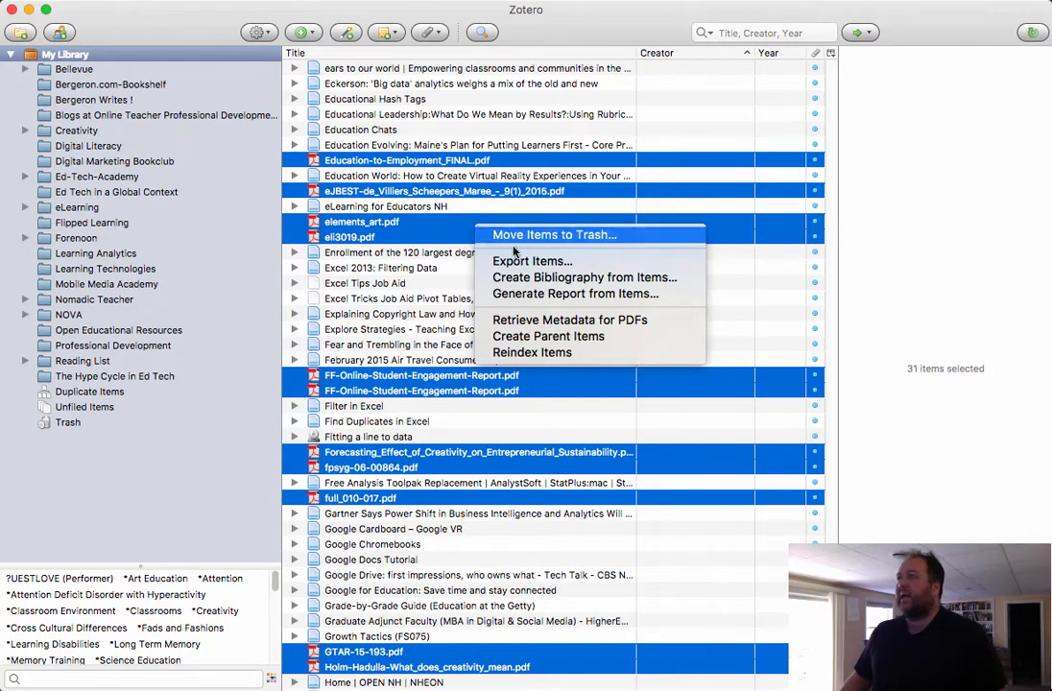
pyautogui.moveTo(569, 319)
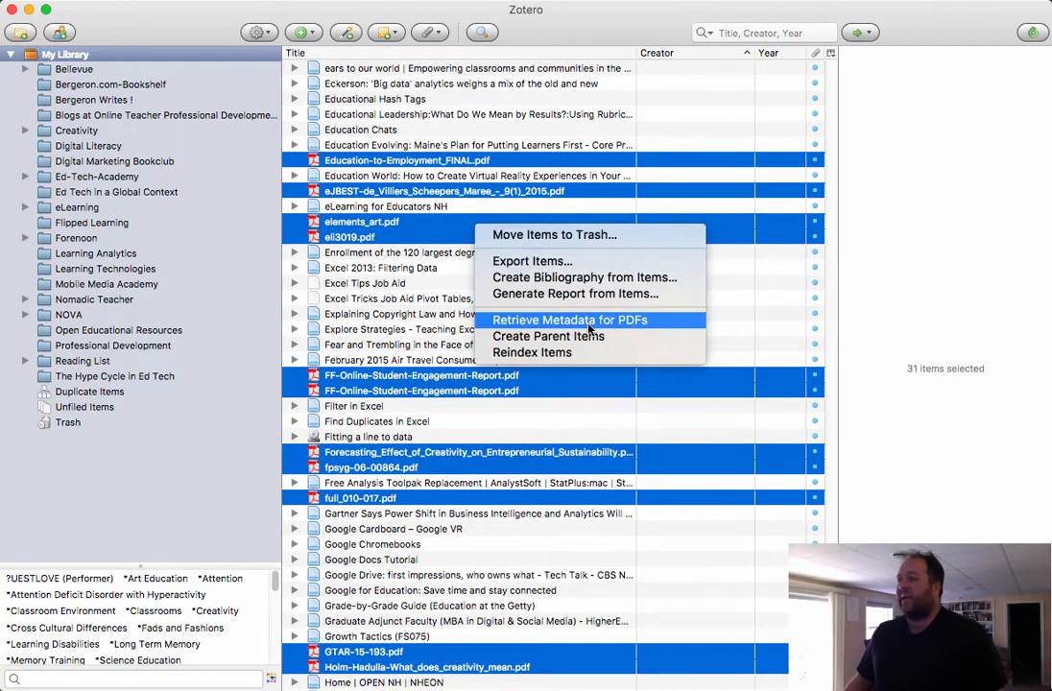
pyautogui.moveTo(584, 325)
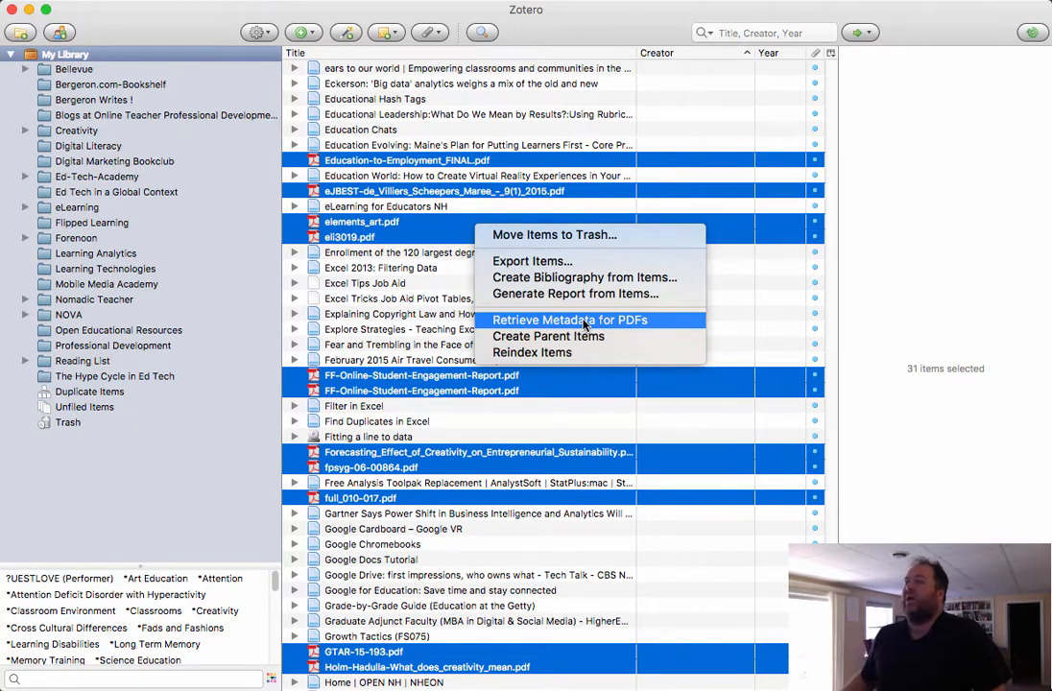
pyautogui.click(569, 318)
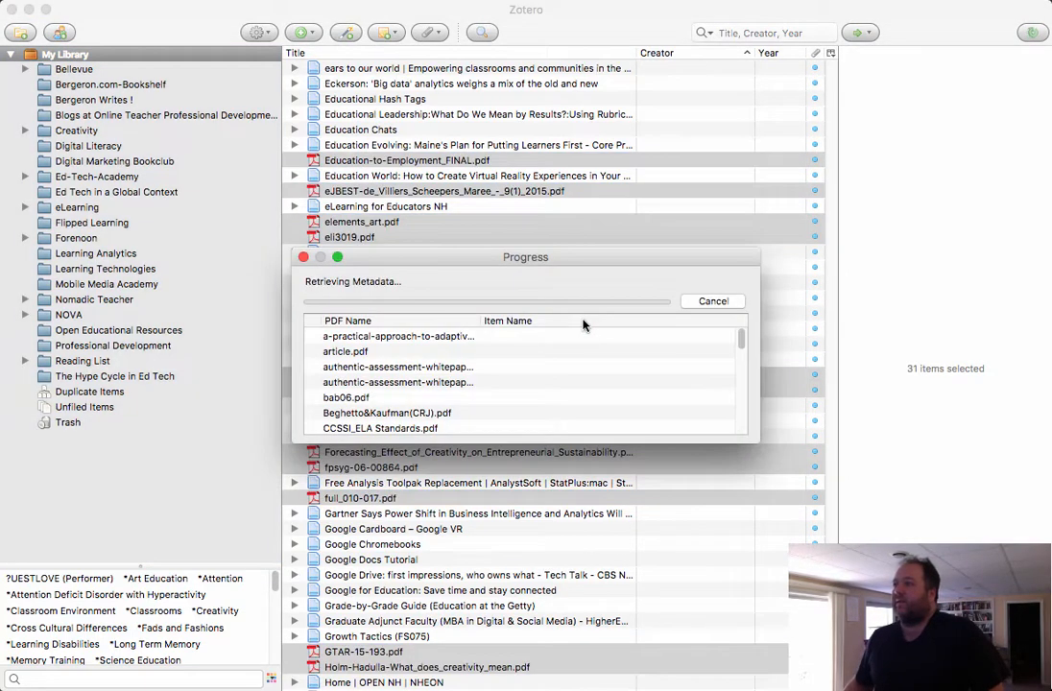